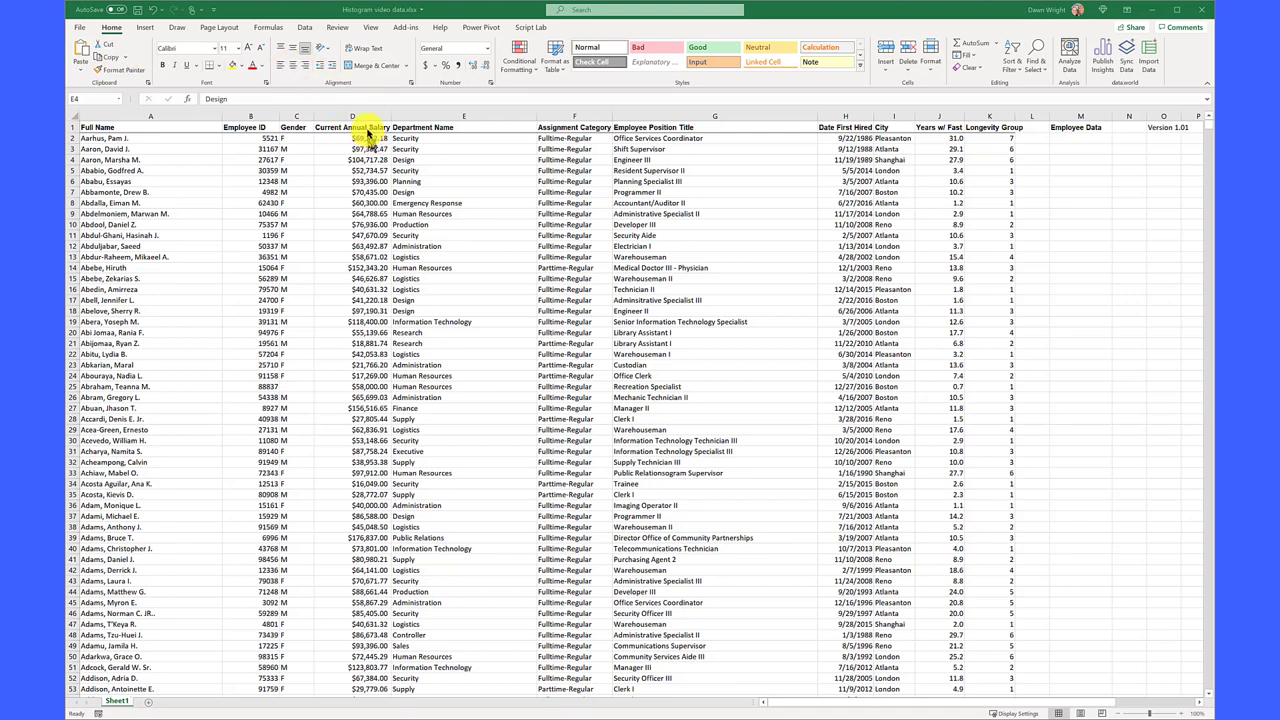
# Step: Select all Current Annual Salary values in column D down to the last row
pyautogui.click(352, 128)
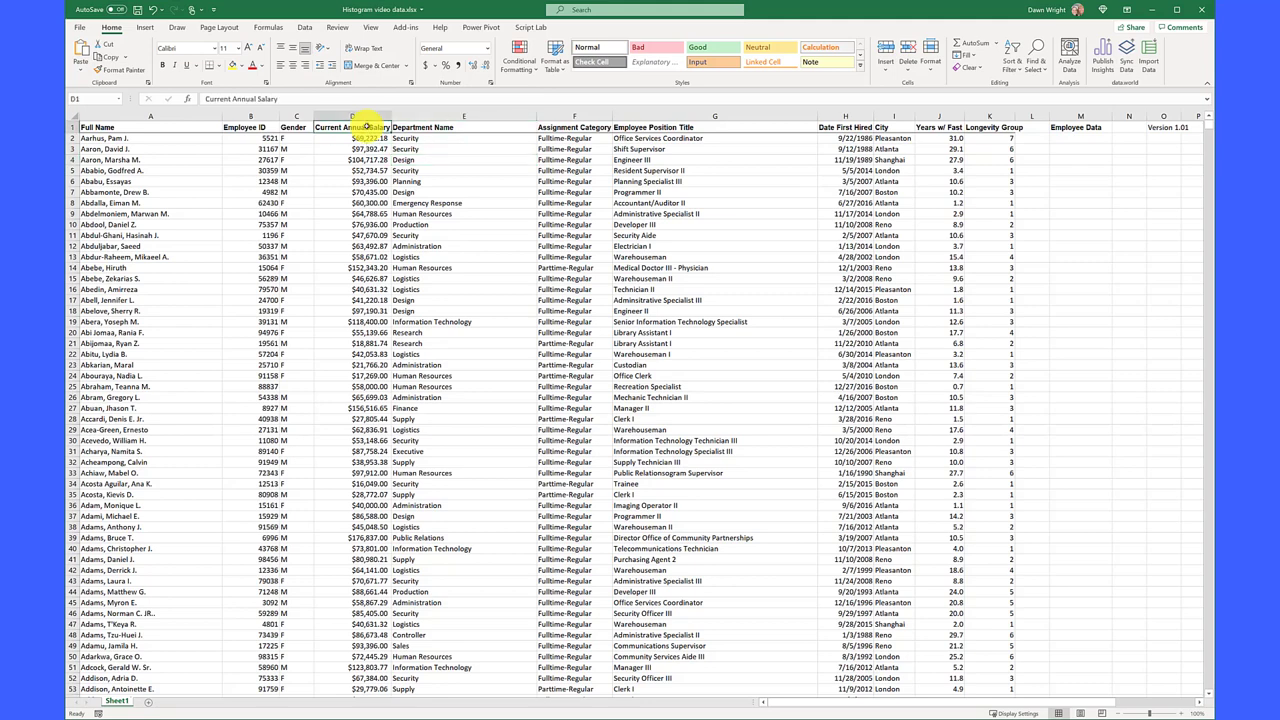
pyautogui.click(180, 48)
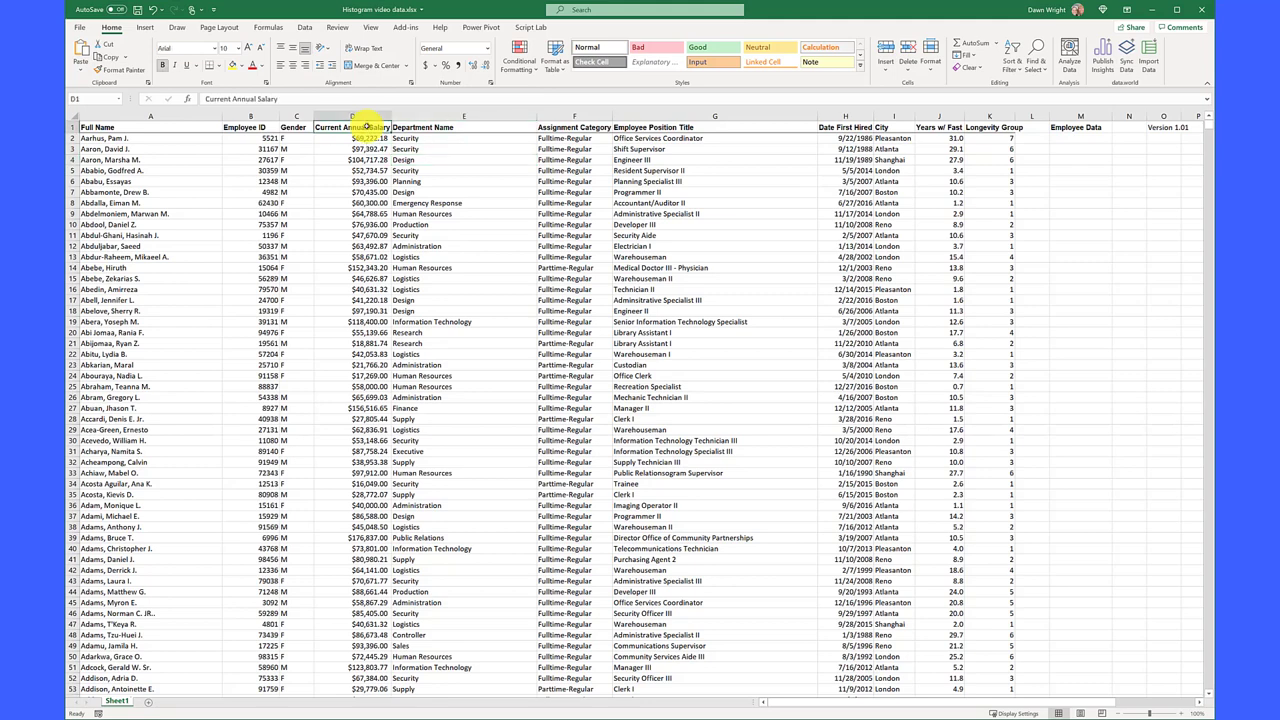
pyautogui.press('ctrl+shift+down')
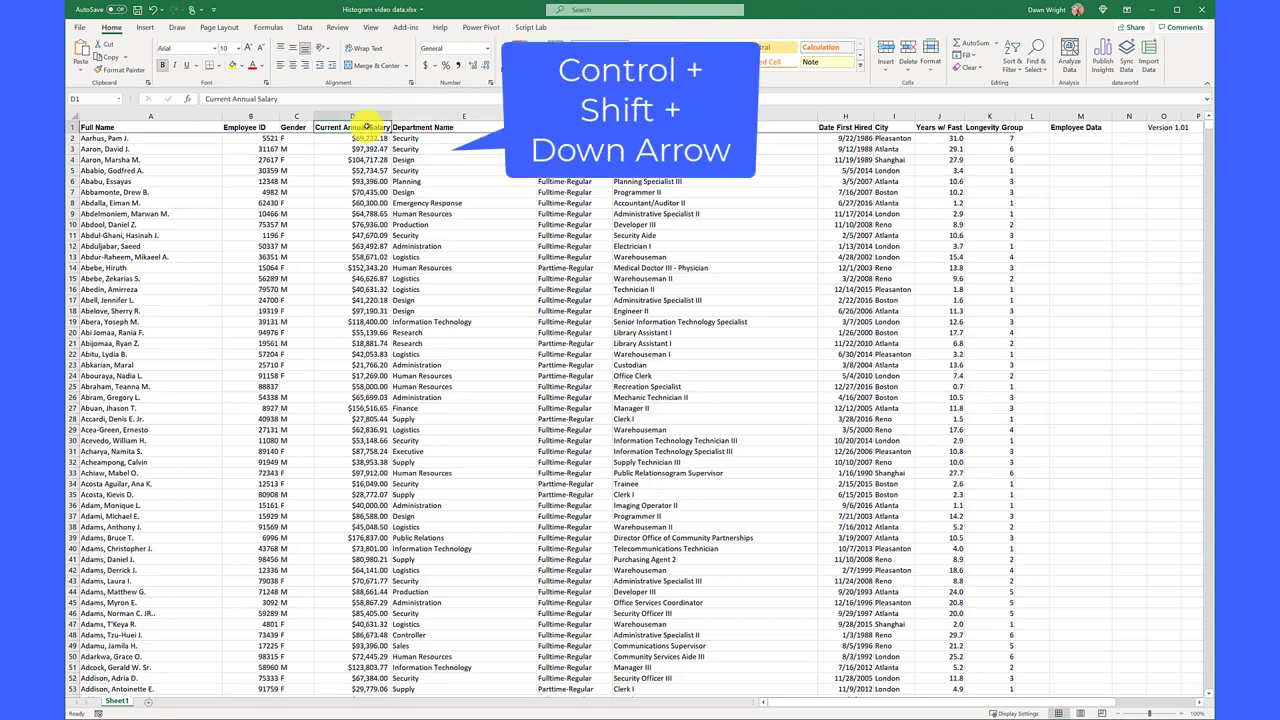
pyautogui.press('ctrl+shift+down')
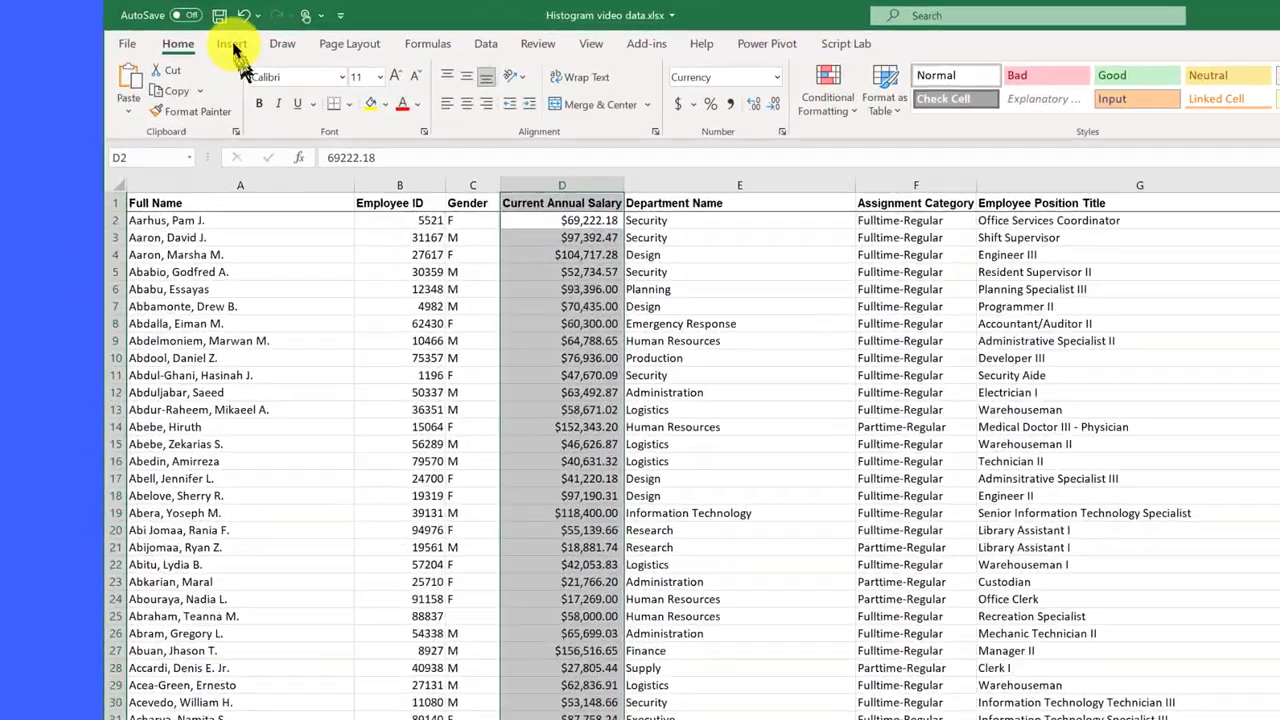
# Step: Insert a plain Histogram chart of the selected salaries from the All Charts list
pyautogui.click(228, 44)
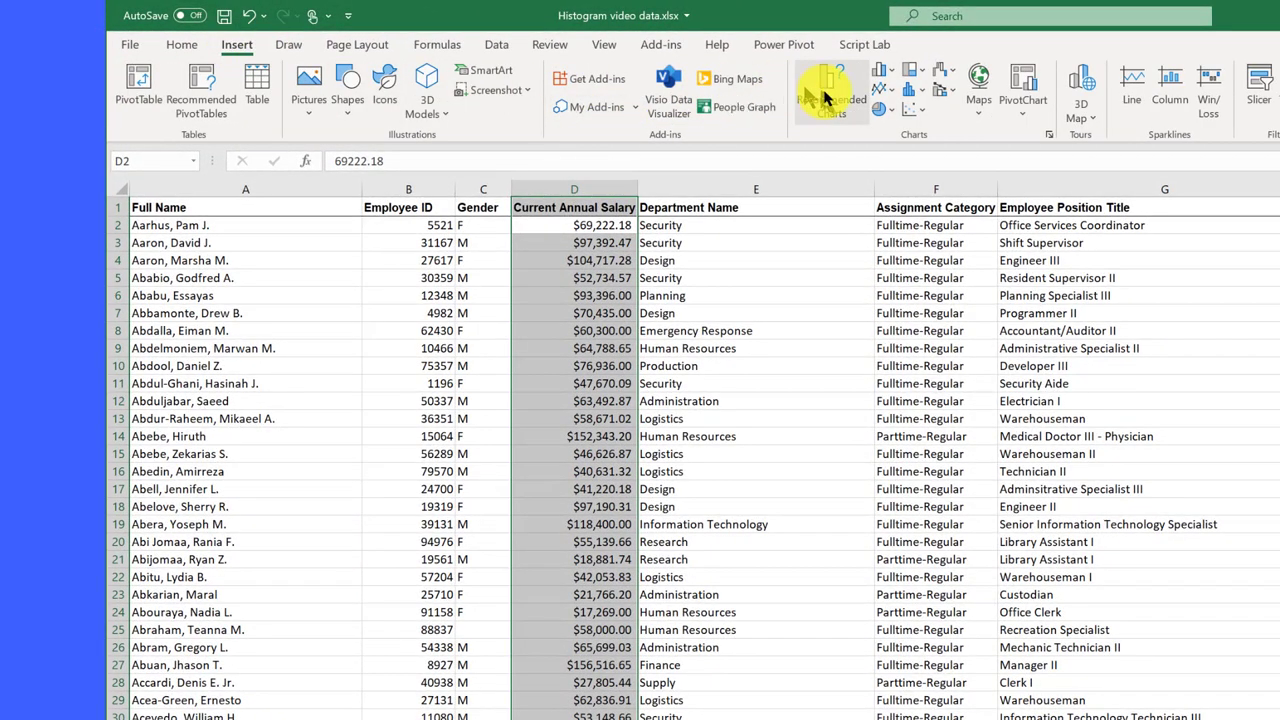
pyautogui.click(828, 90)
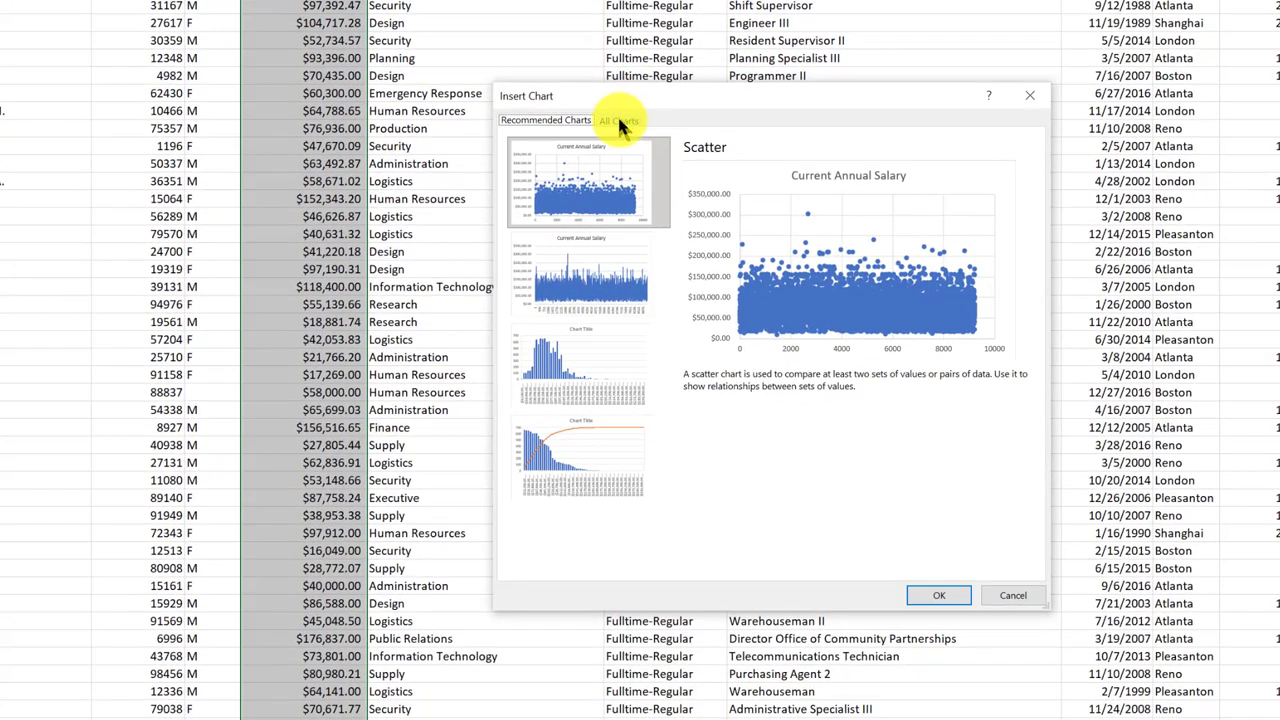
pyautogui.click(618, 120)
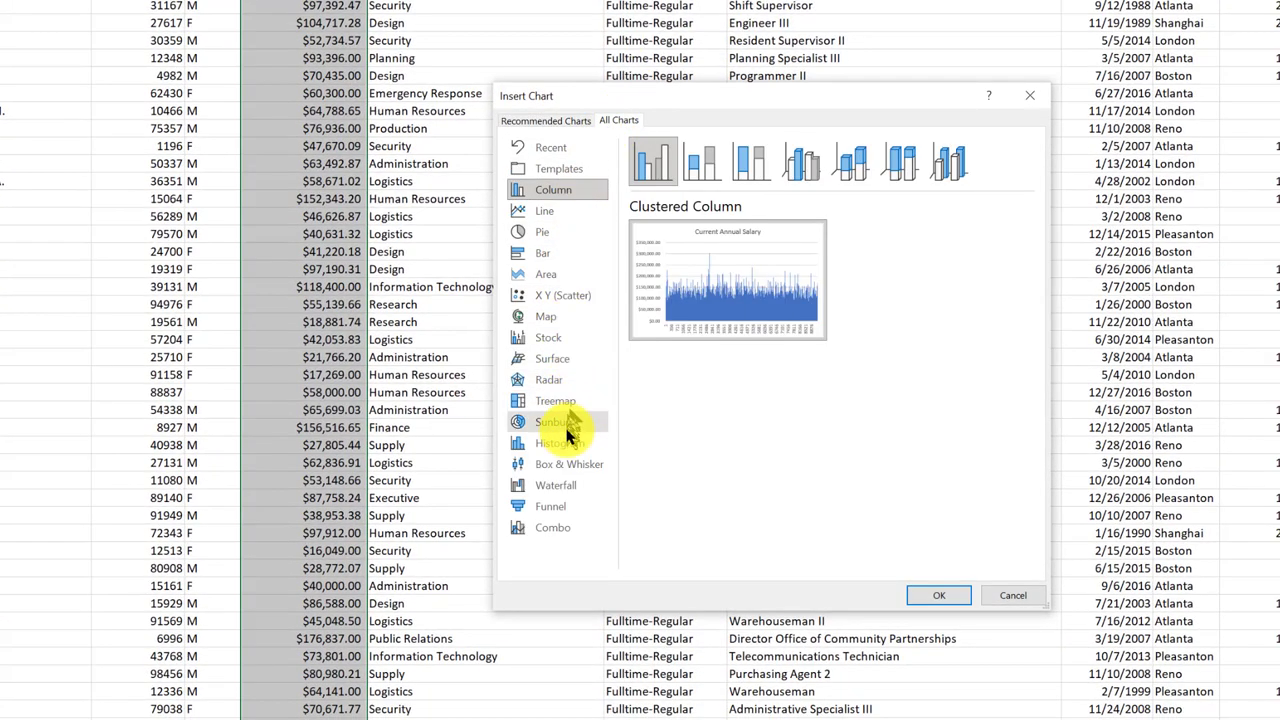
pyautogui.click(556, 444)
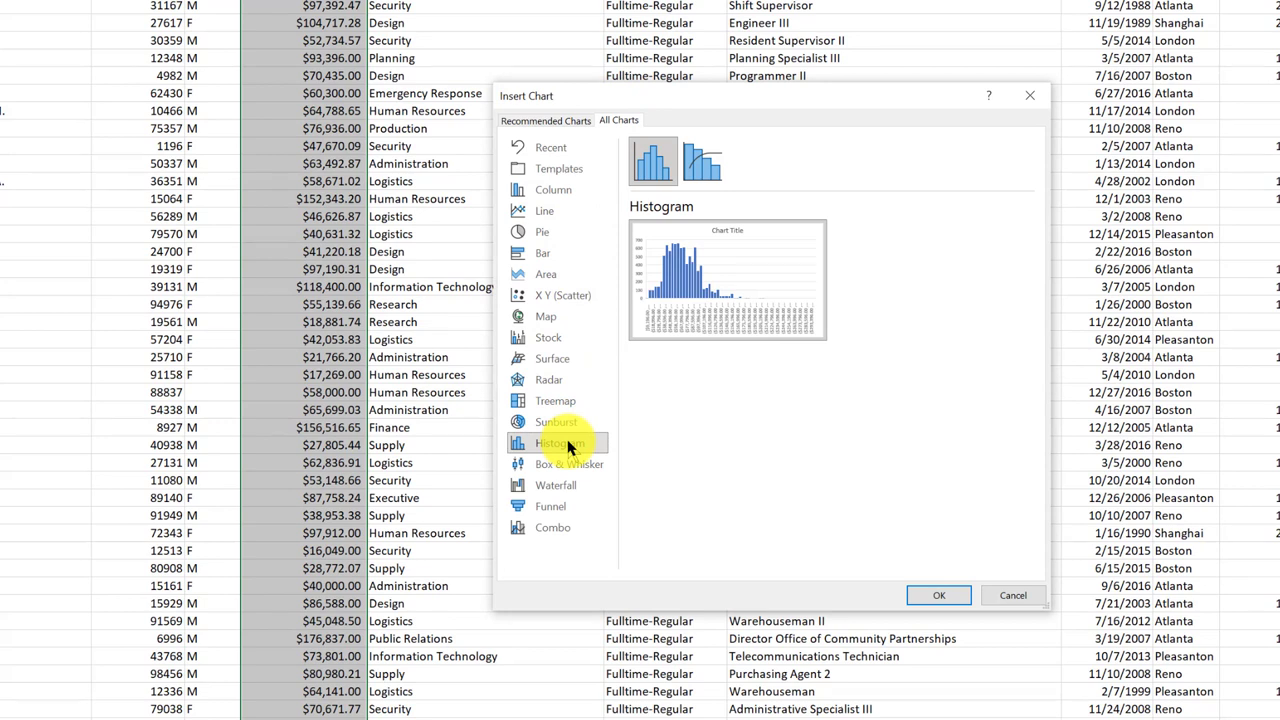
pyautogui.click(558, 444)
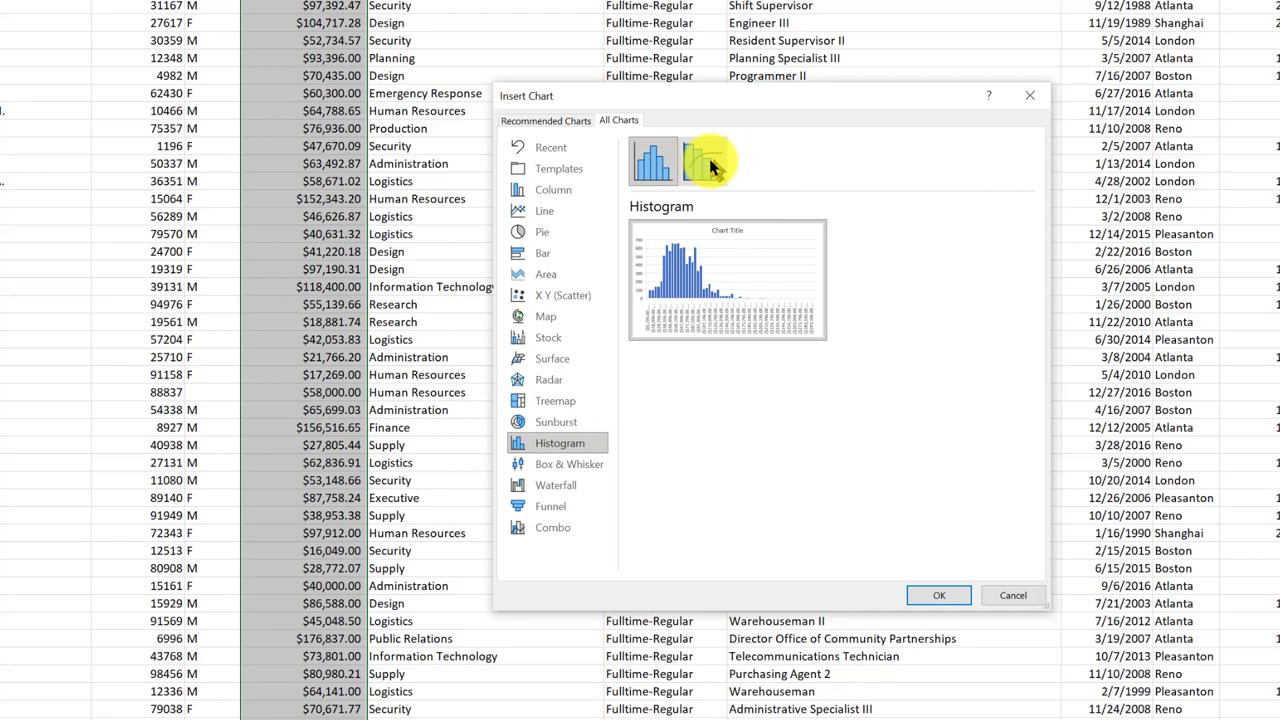
pyautogui.click(696, 160)
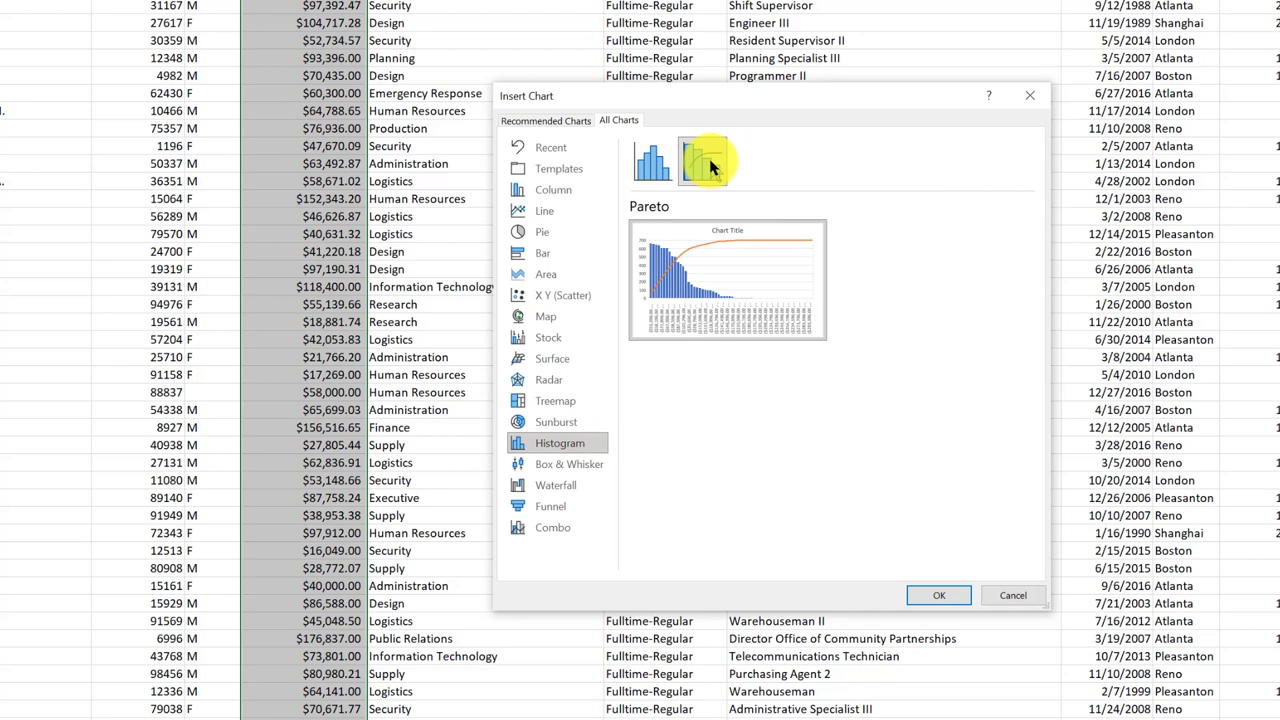
pyautogui.click(648, 162)
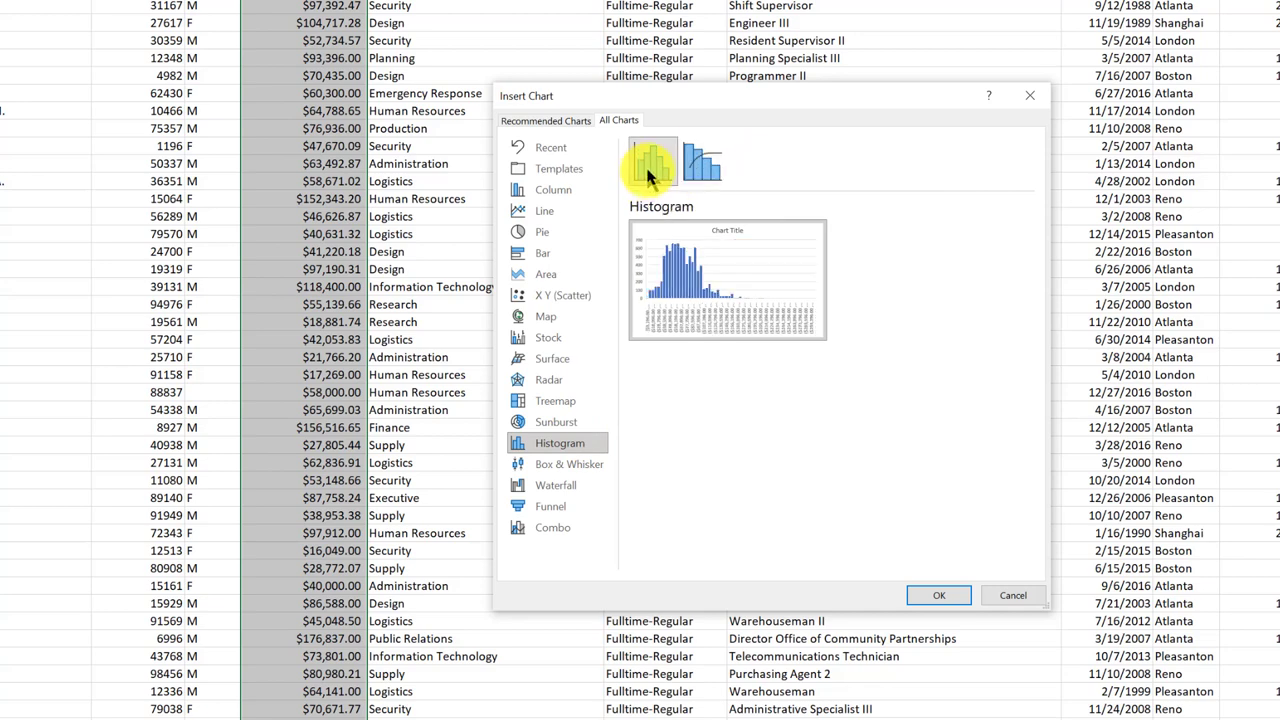
pyautogui.click(938, 596)
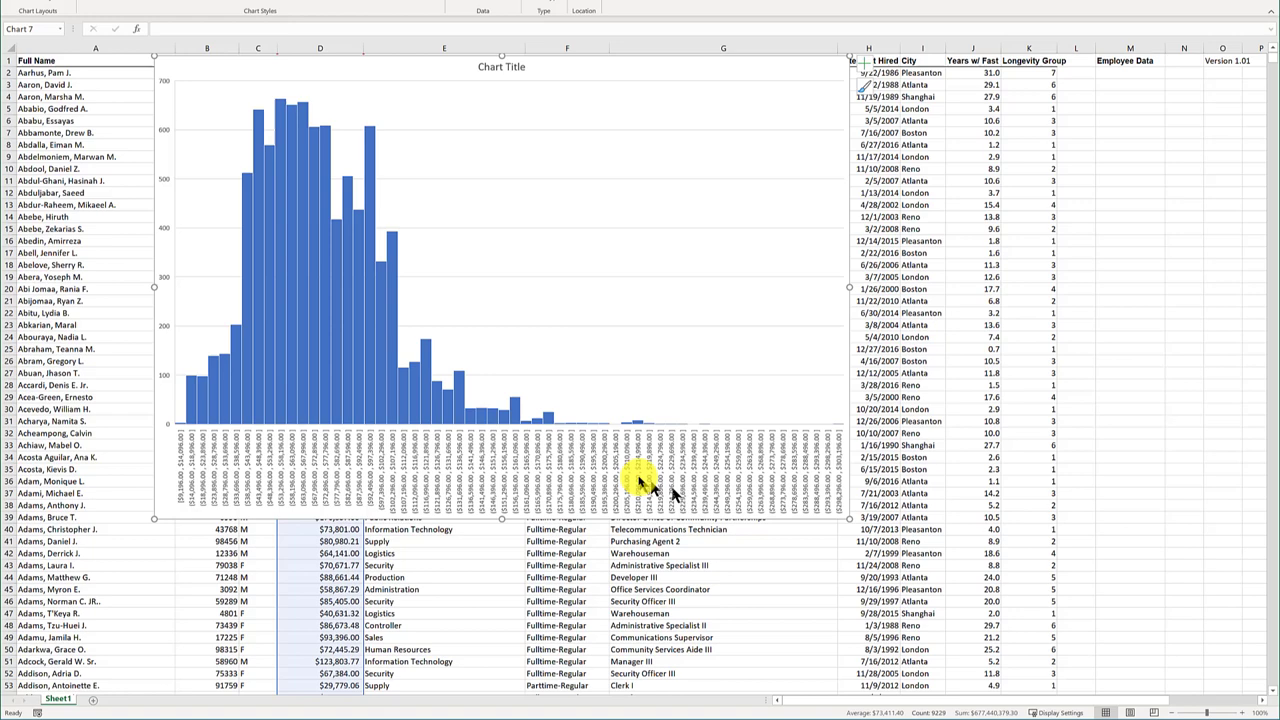
pyautogui.moveTo(582, 450)
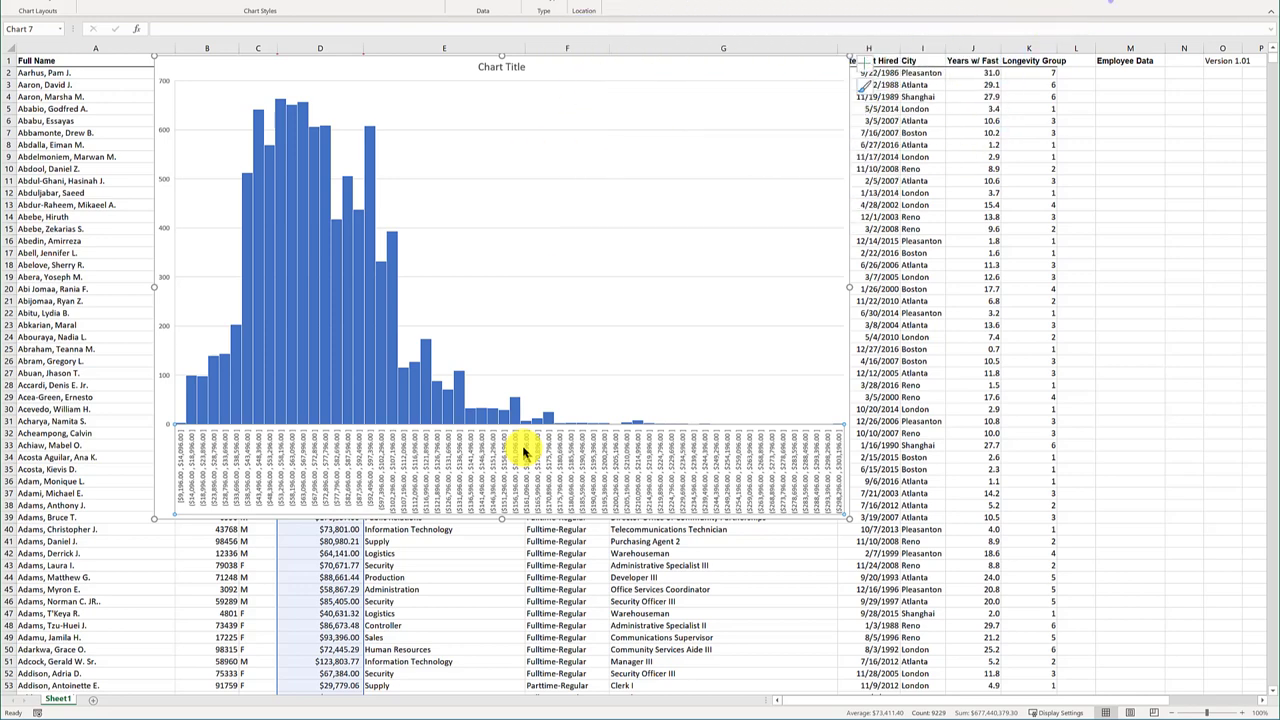
# Step: Bring up Format Axis for the histogram's horizontal bin axis
pyautogui.rightClick(524, 452)
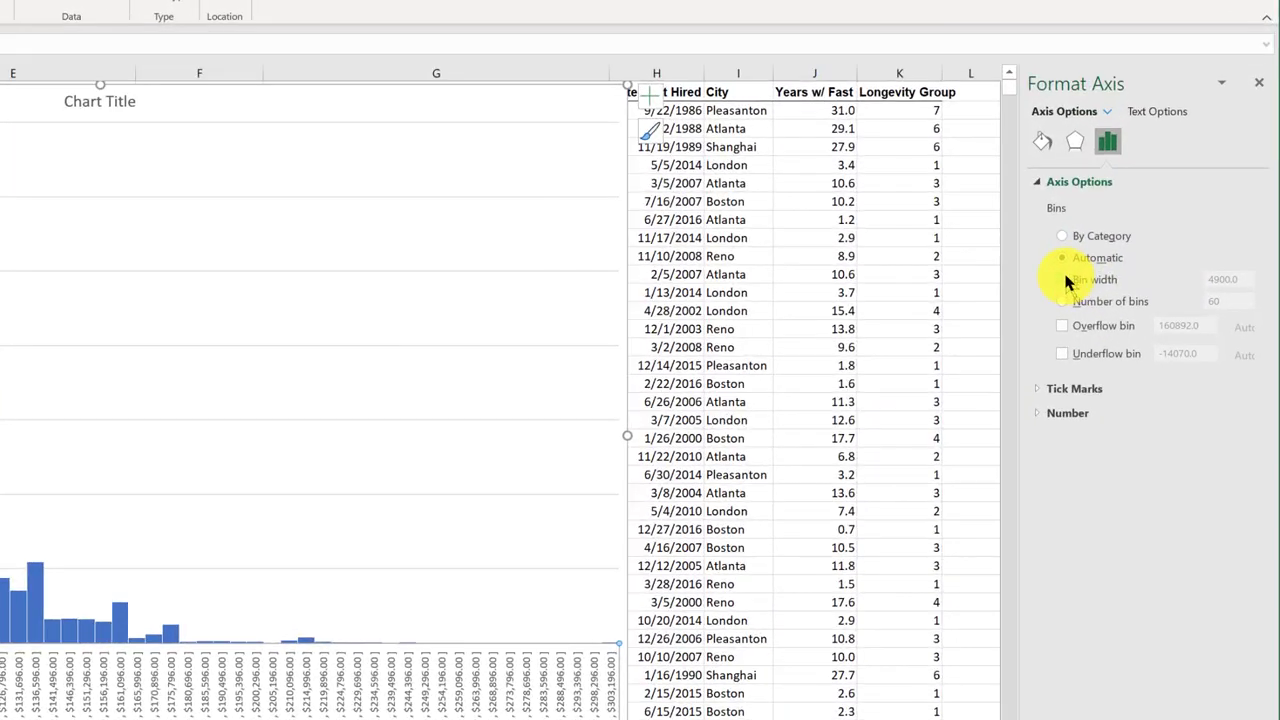
# Step: Set a fixed bin width of 10000 for the salary histogram
pyautogui.click(1062, 280)
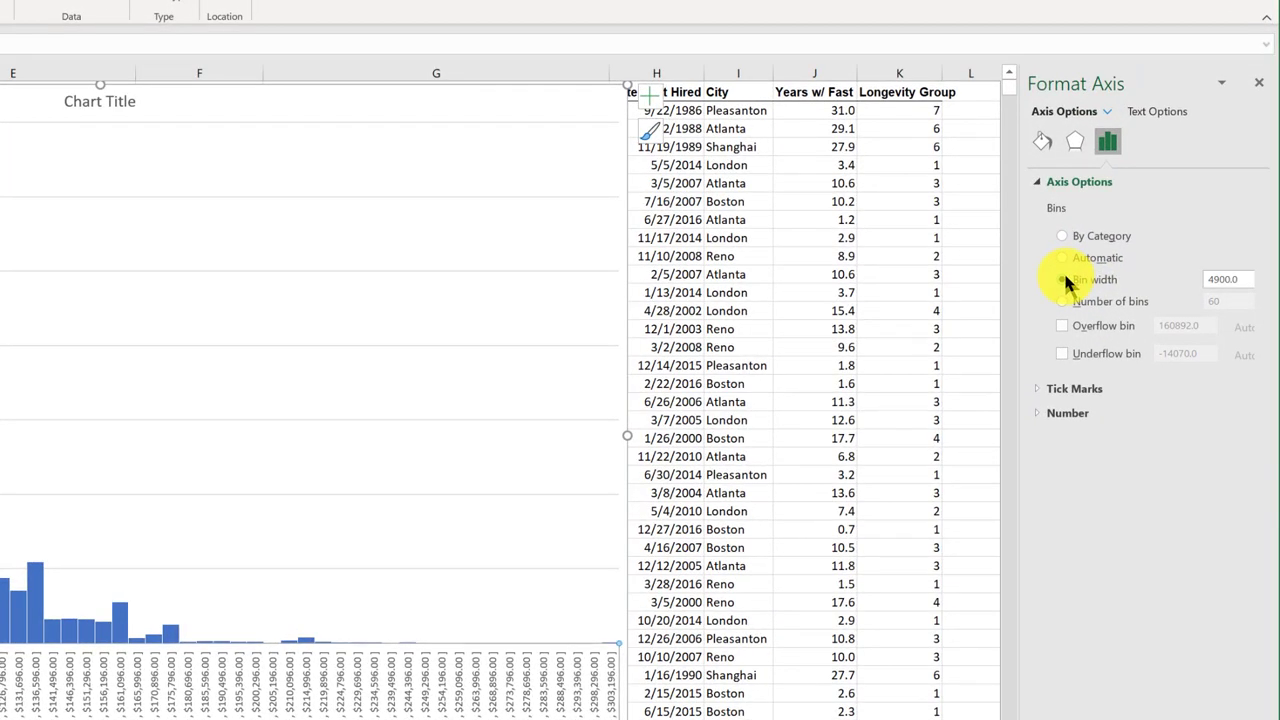
pyautogui.click(1062, 280)
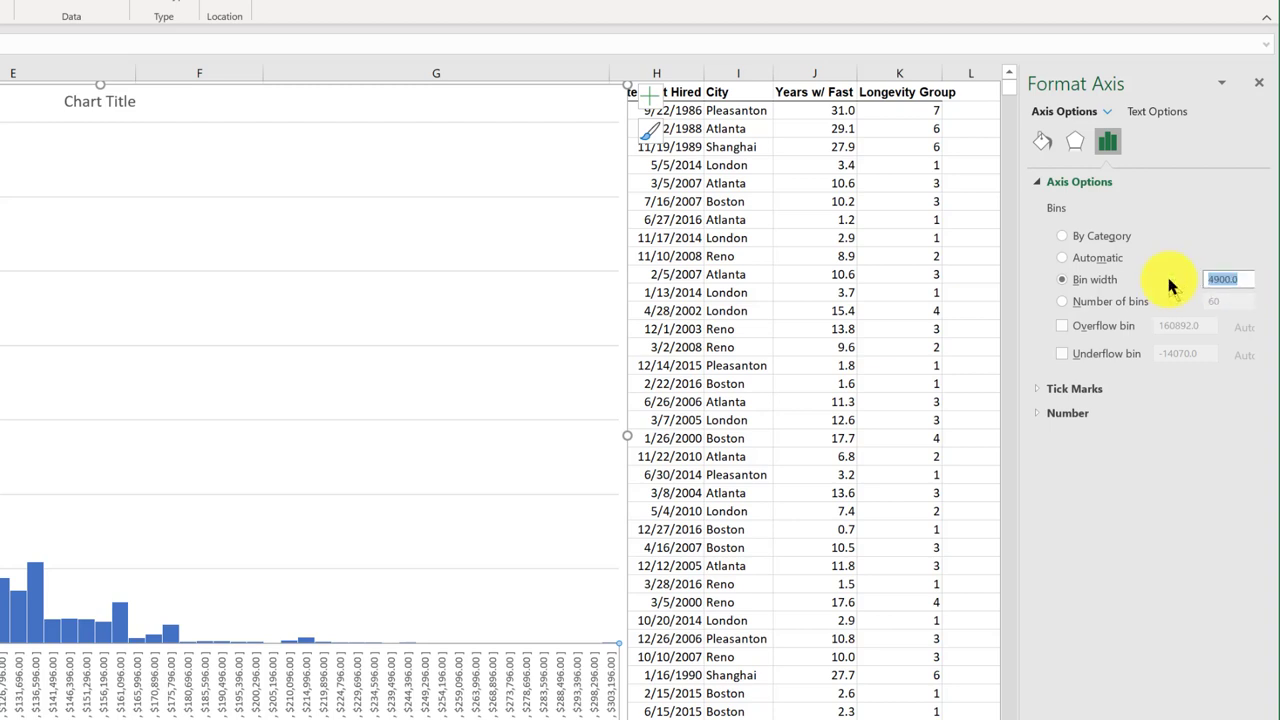
pyautogui.write('10000')
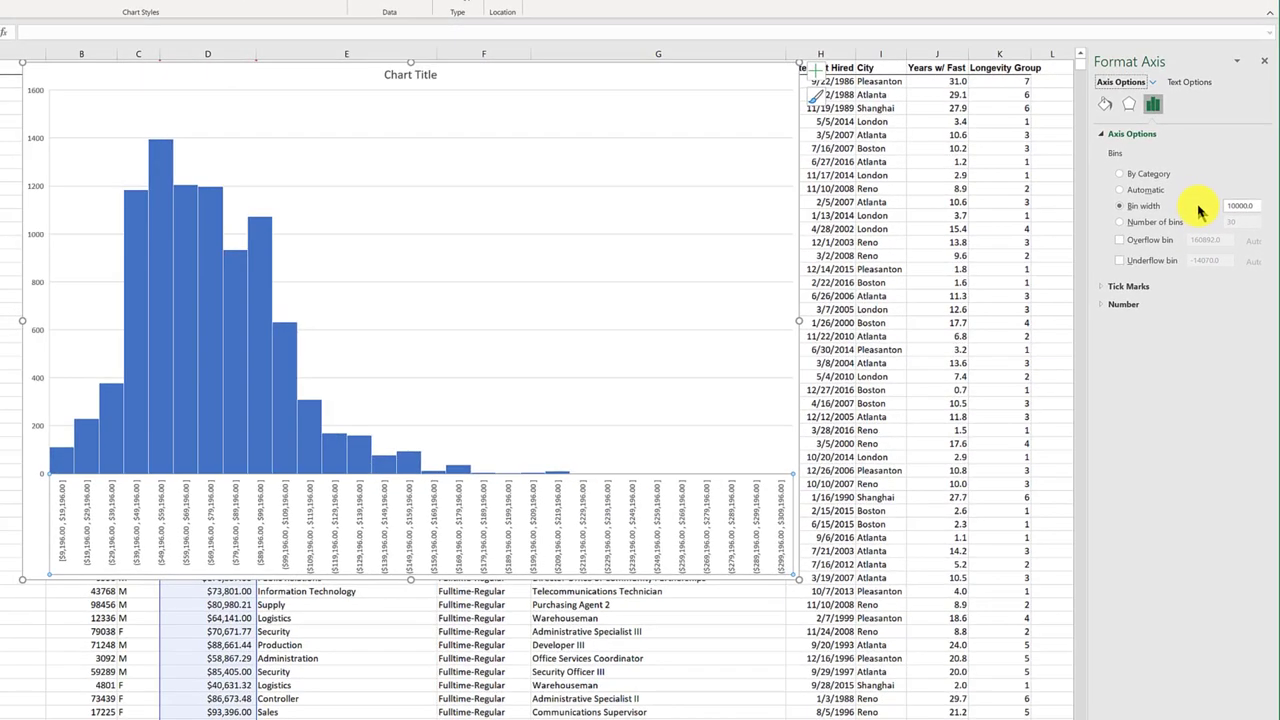
pyautogui.moveTo(448, 370)
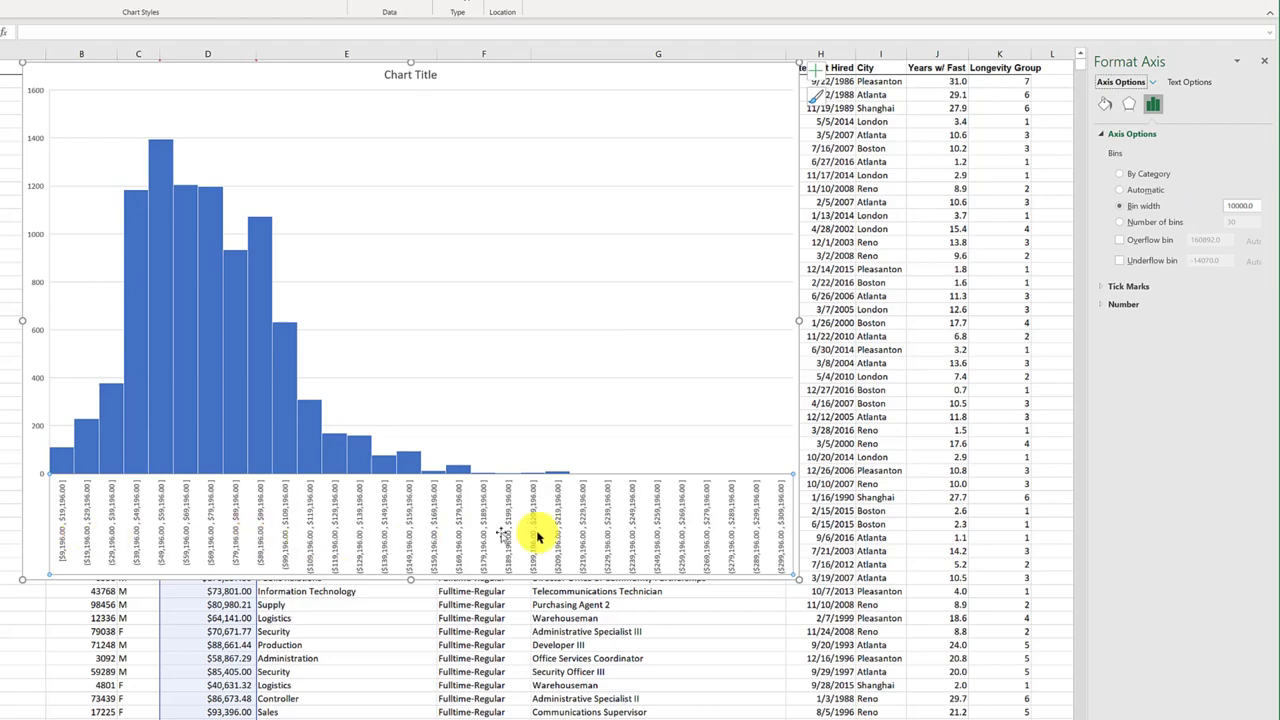
pyautogui.moveTo(172, 540)
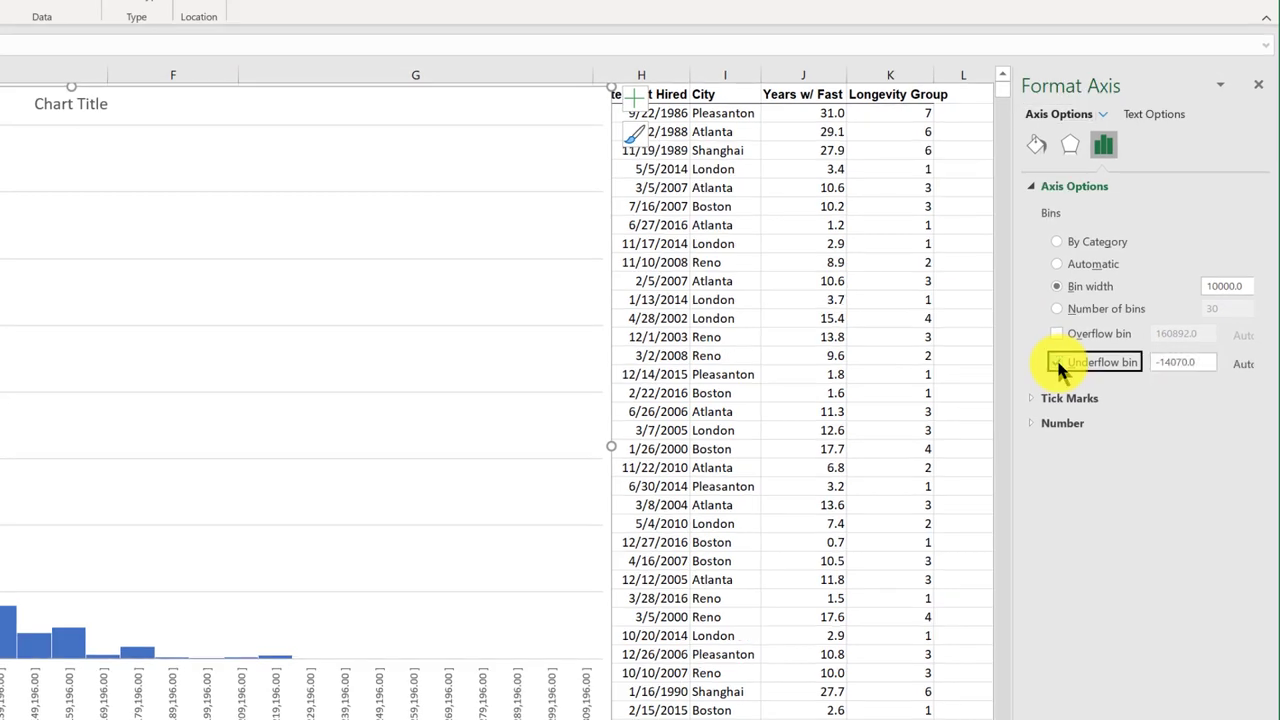
# Step: Enable an underflow bin at 15000 and turn on the overflow bin
pyautogui.click(1056, 360)
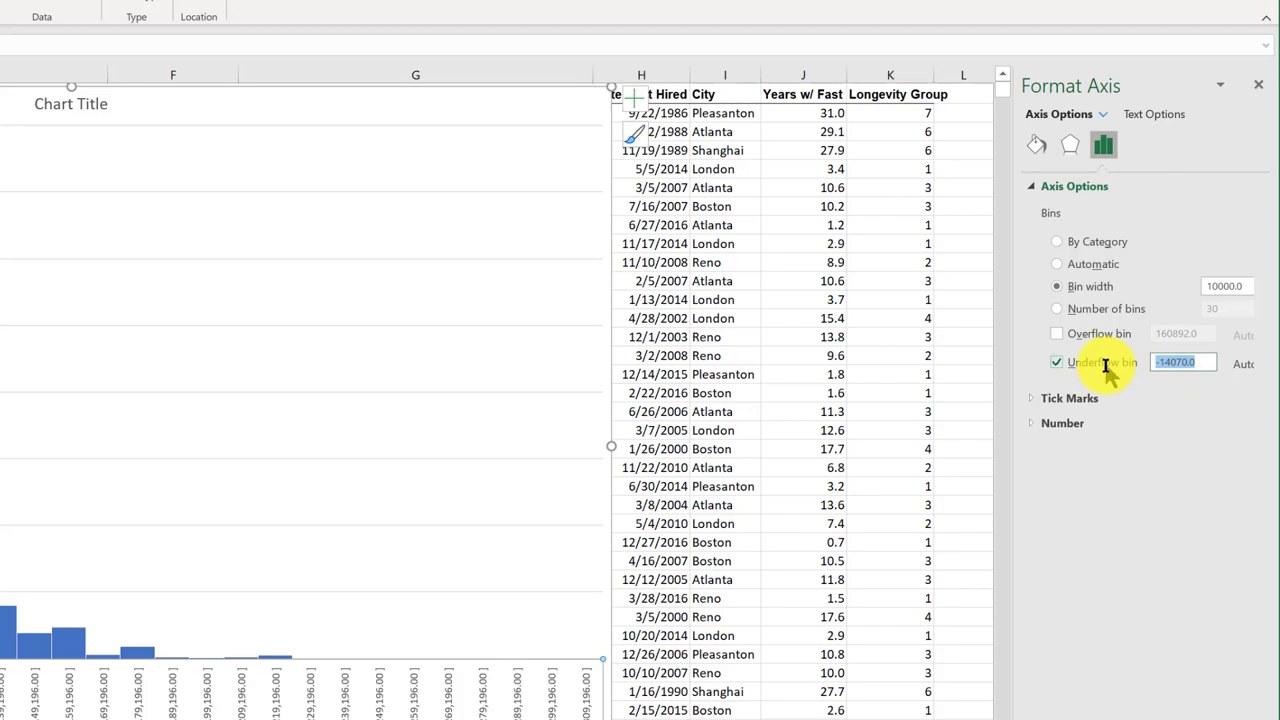
pyautogui.write('15000')
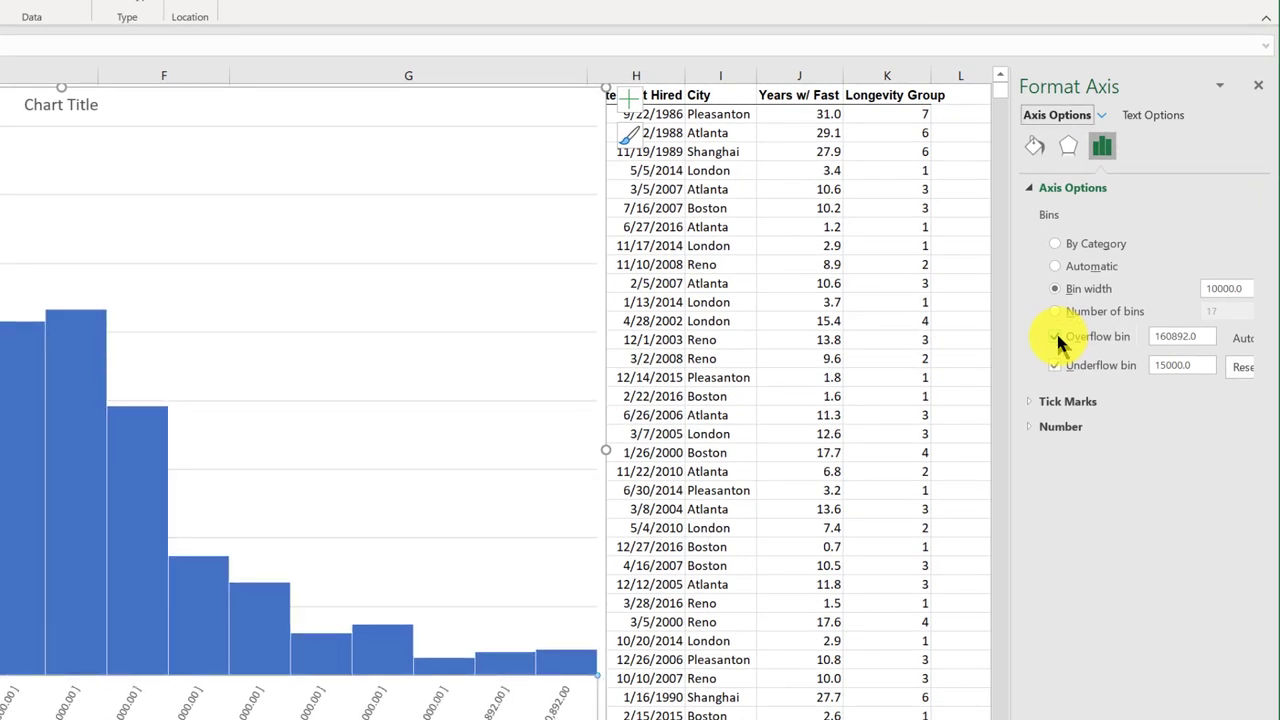
pyautogui.click(1054, 336)
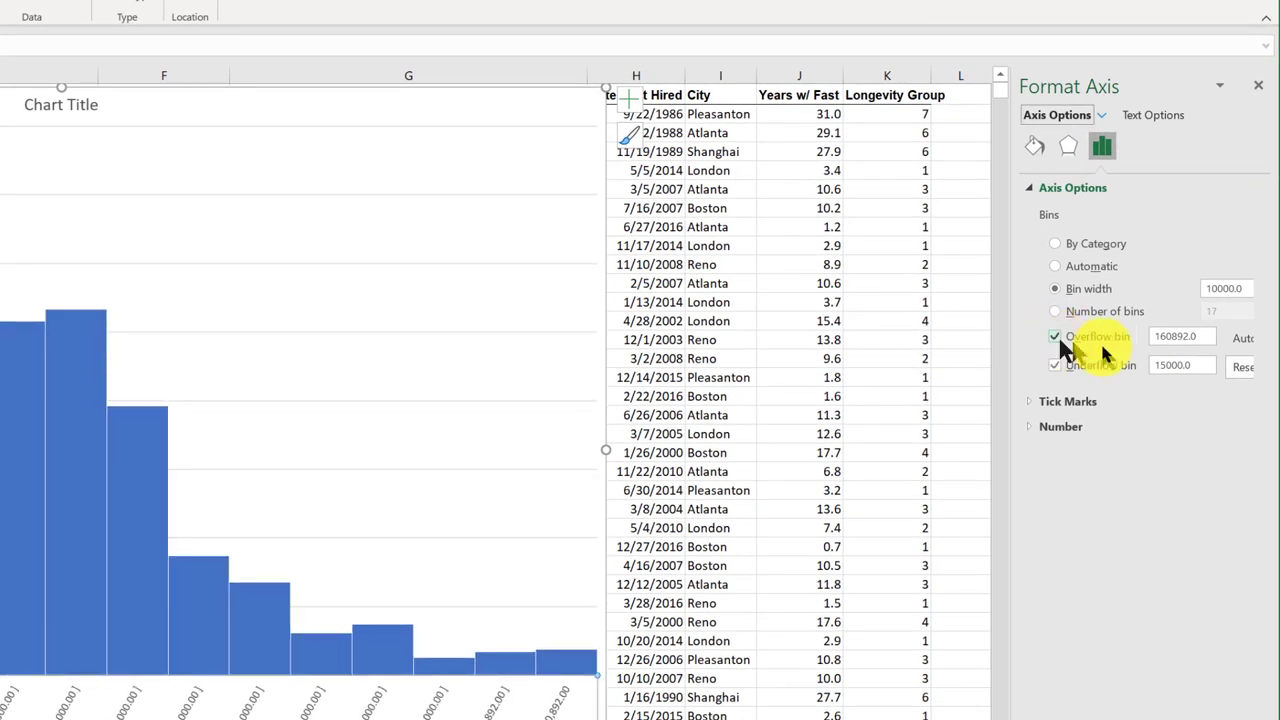
pyautogui.click(1180, 336)
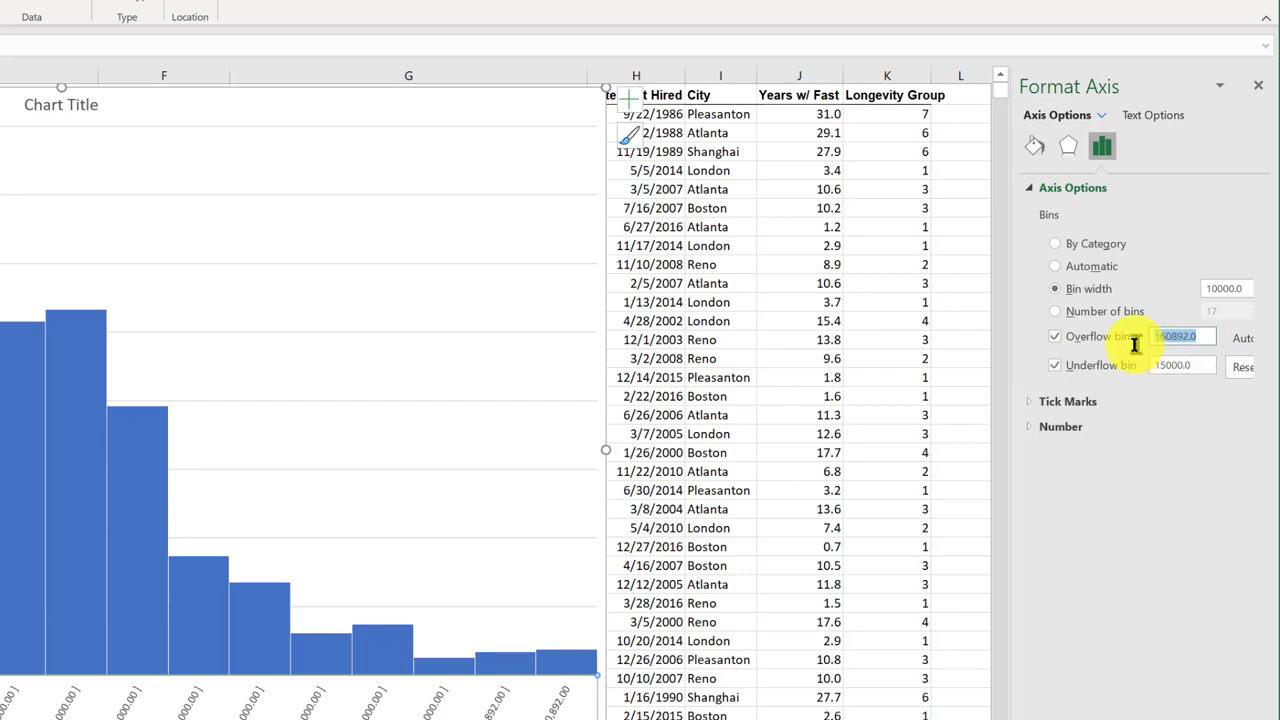
pyautogui.moveTo(1138, 352)
pyautogui.write('200000')
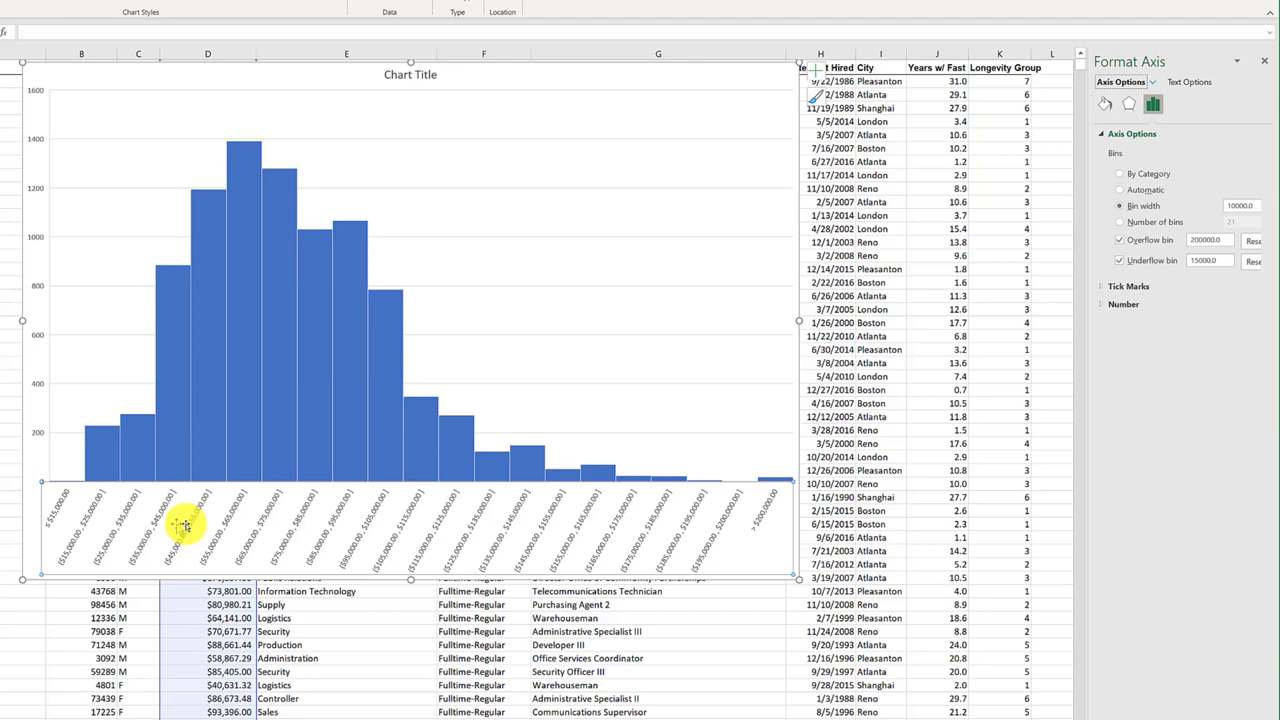
pyautogui.moveTo(196, 522)
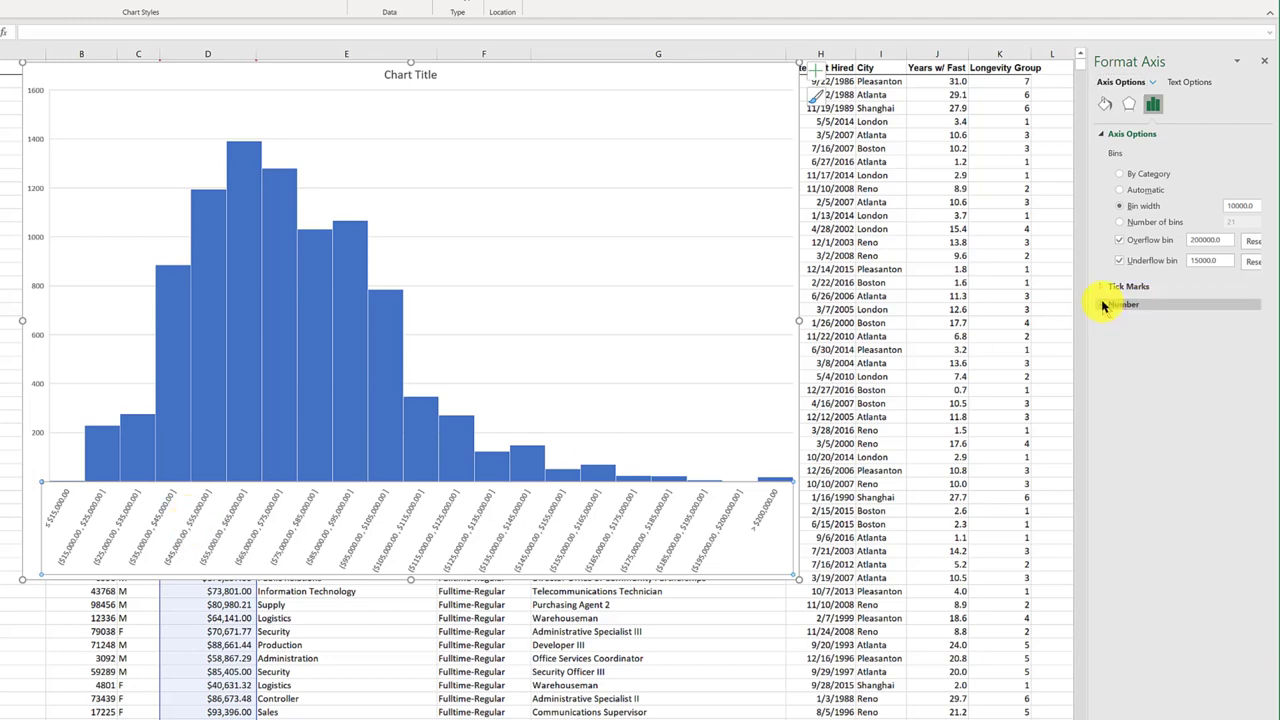
# Step: Format the bin axis numbers with 0 decimal places
pyautogui.click(1100, 304)
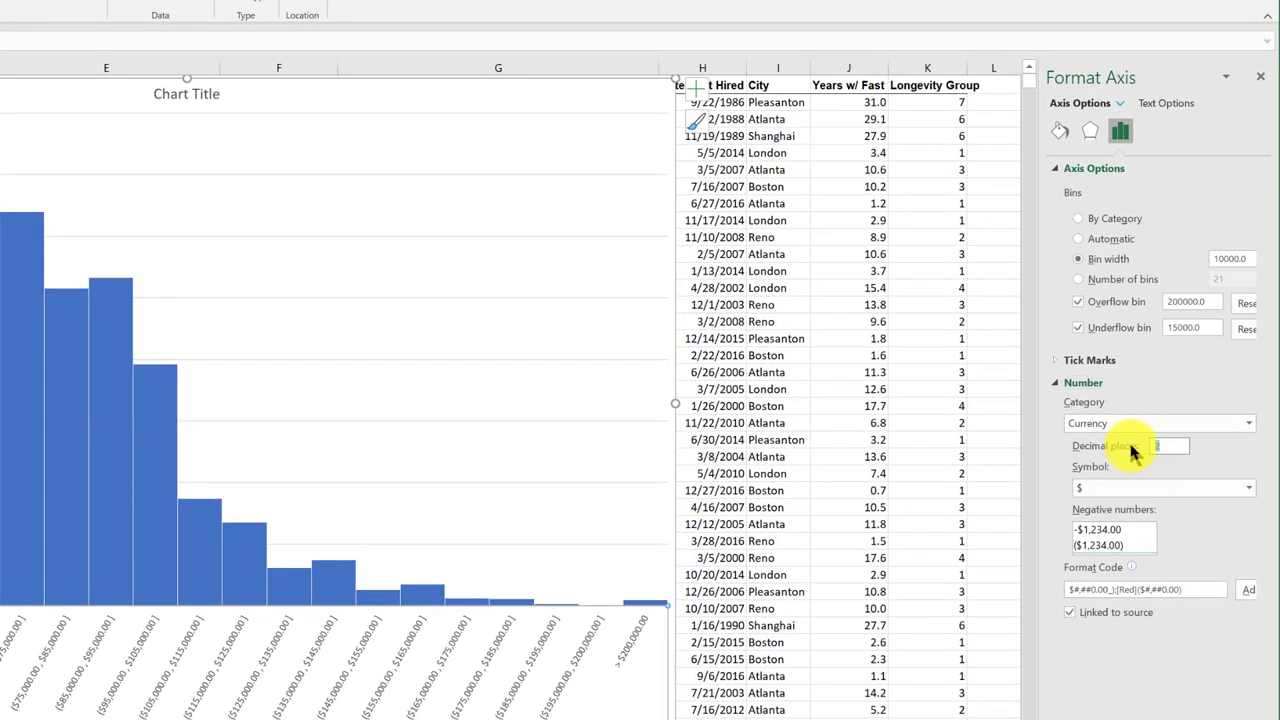
pyautogui.write('0')
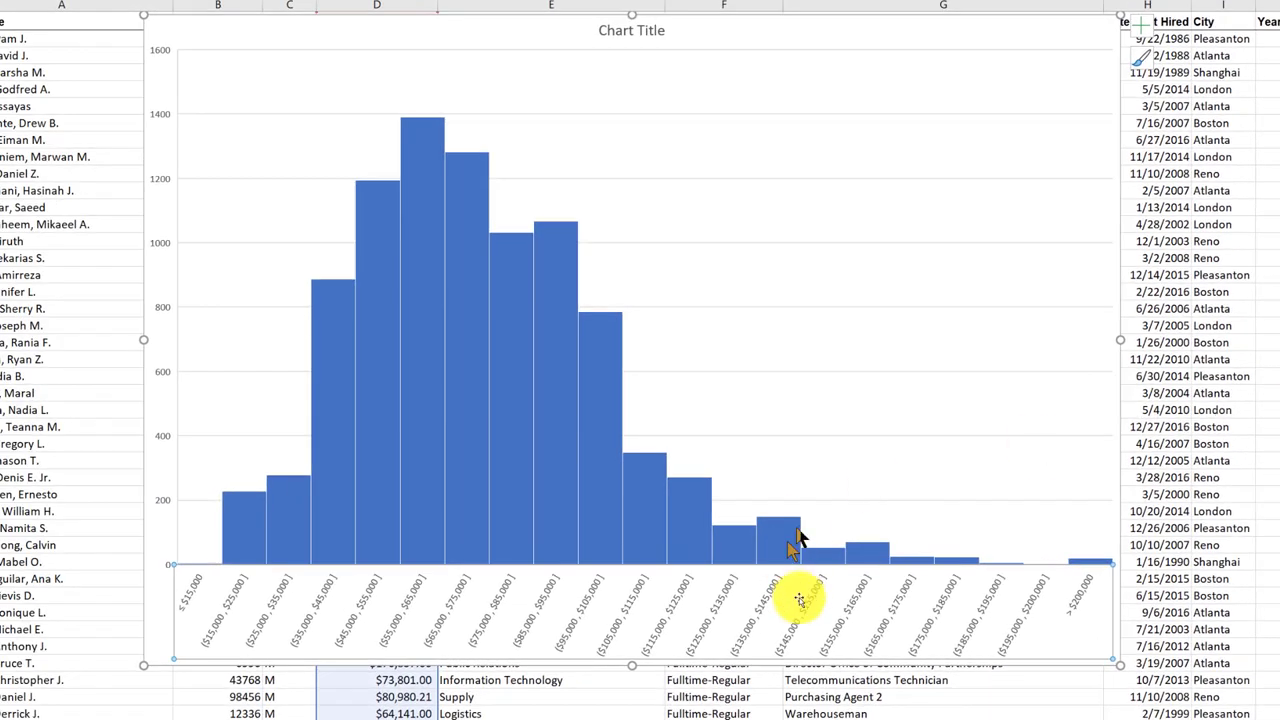
pyautogui.moveTo(688, 512)
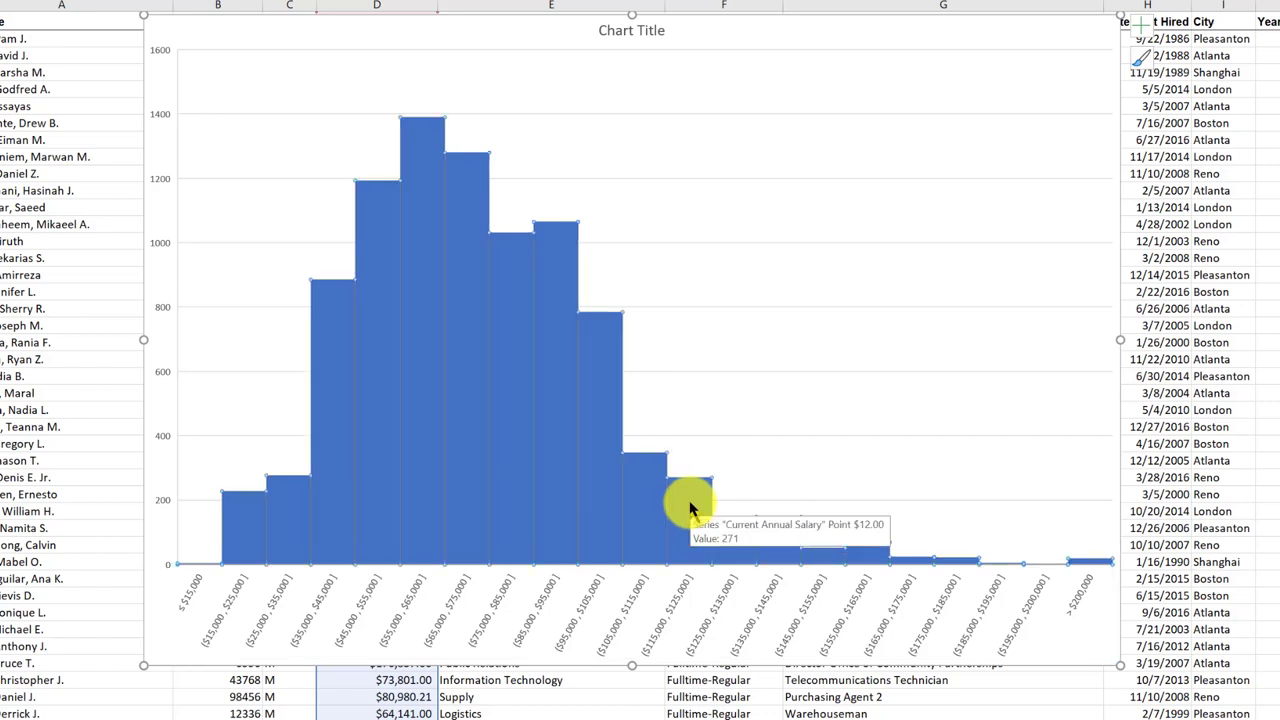
# Step: Add count data labels to every histogram bar
pyautogui.rightClick(690, 500)
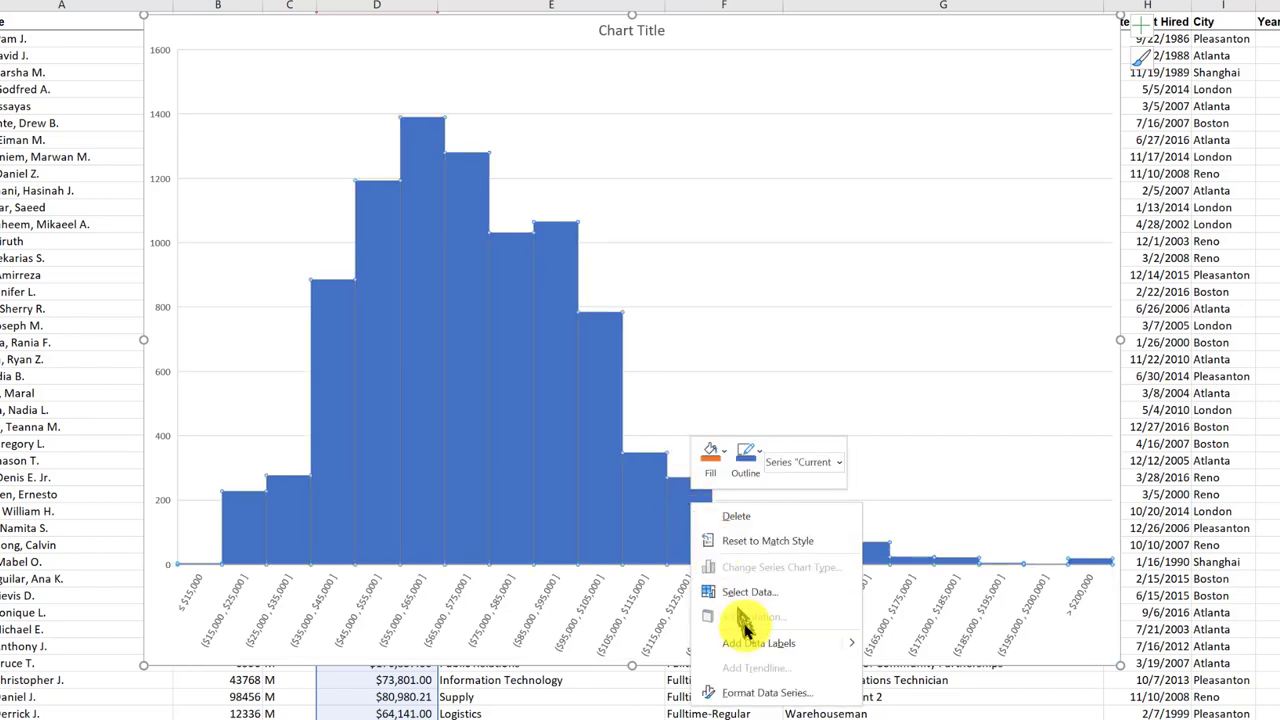
pyautogui.click(754, 640)
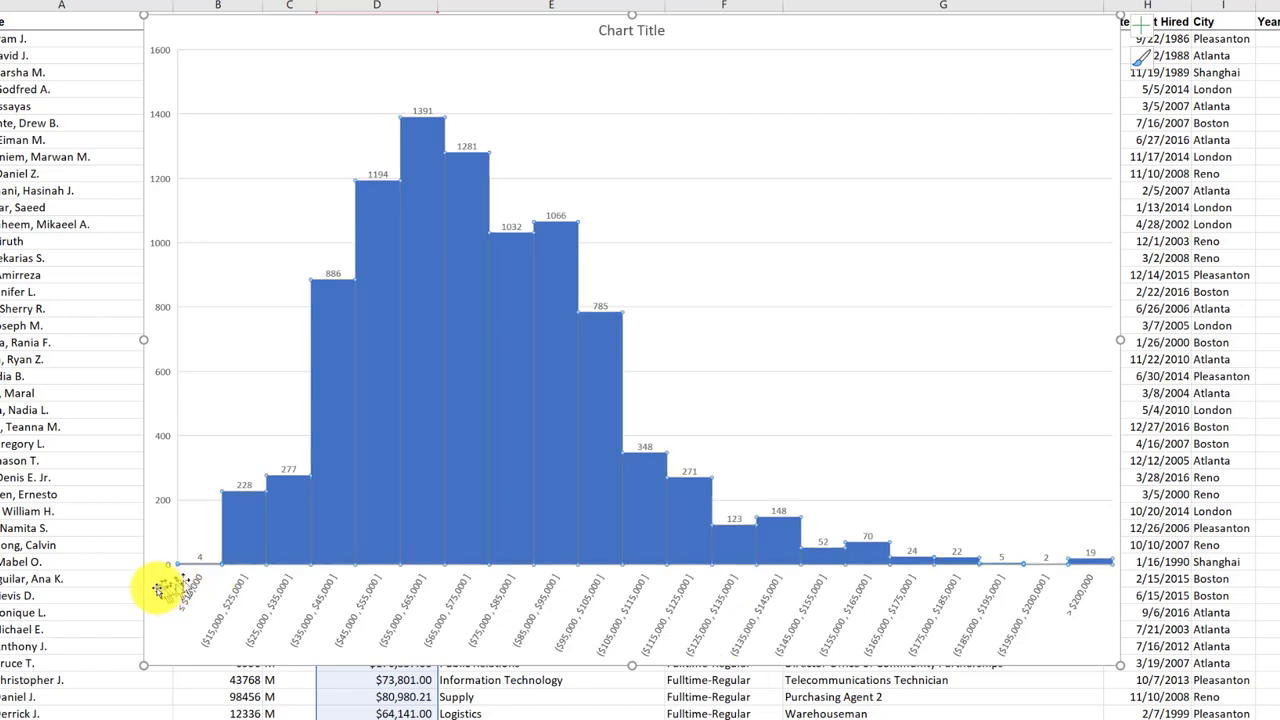
pyautogui.moveTo(956, 458)
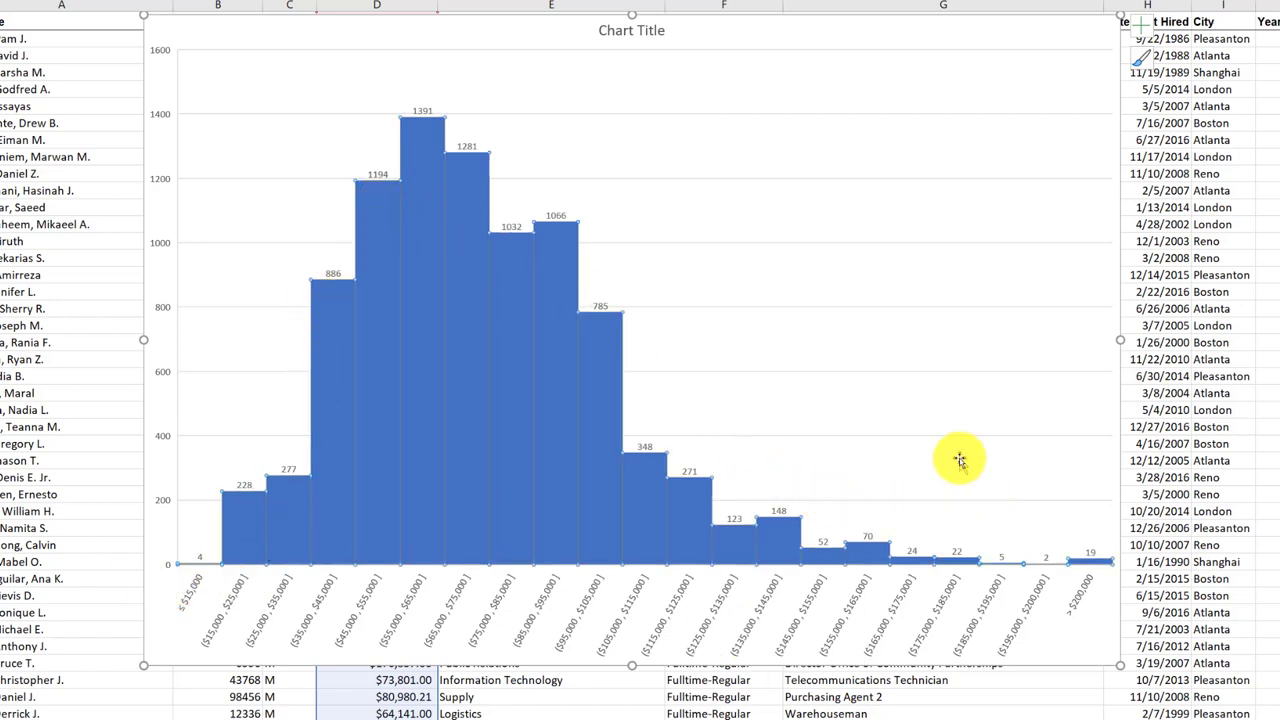
pyautogui.moveTo(922, 370)
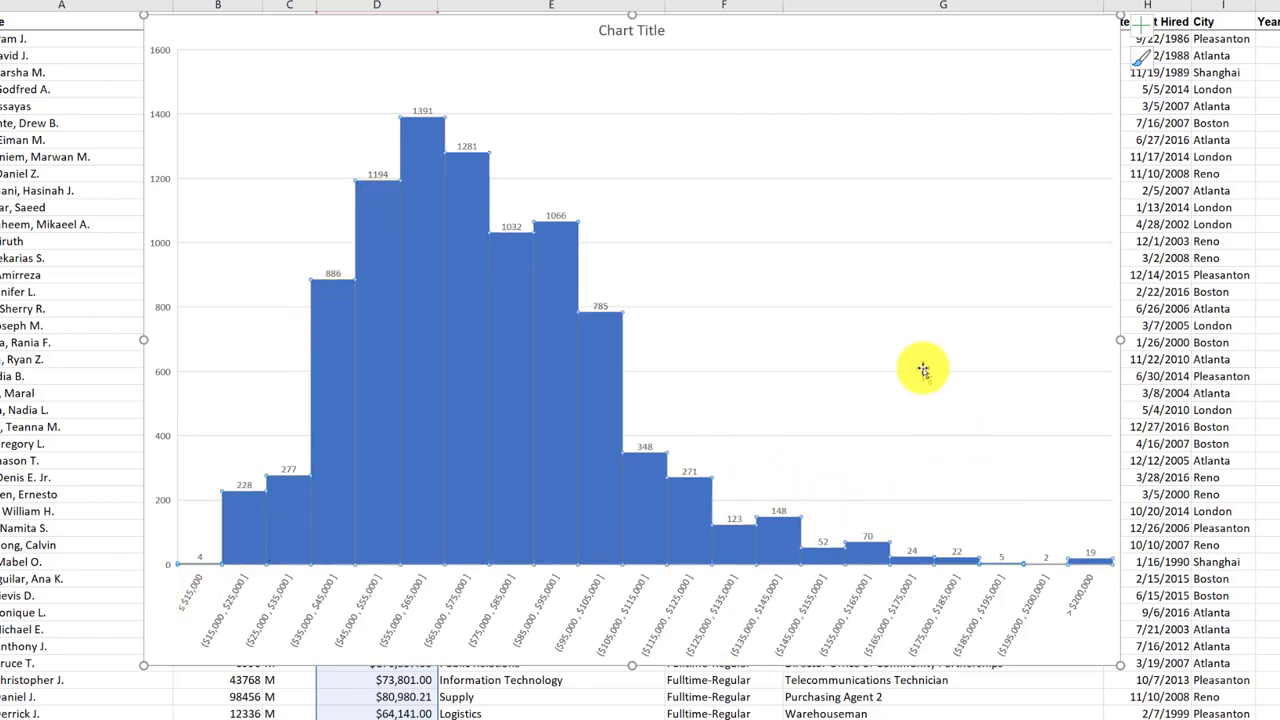